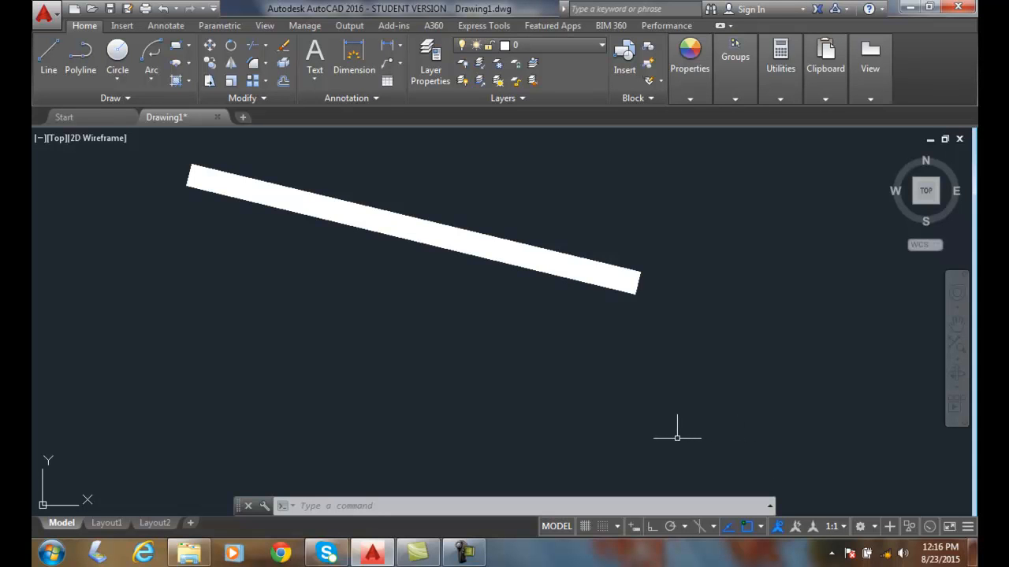
mouse_move(485, 264)
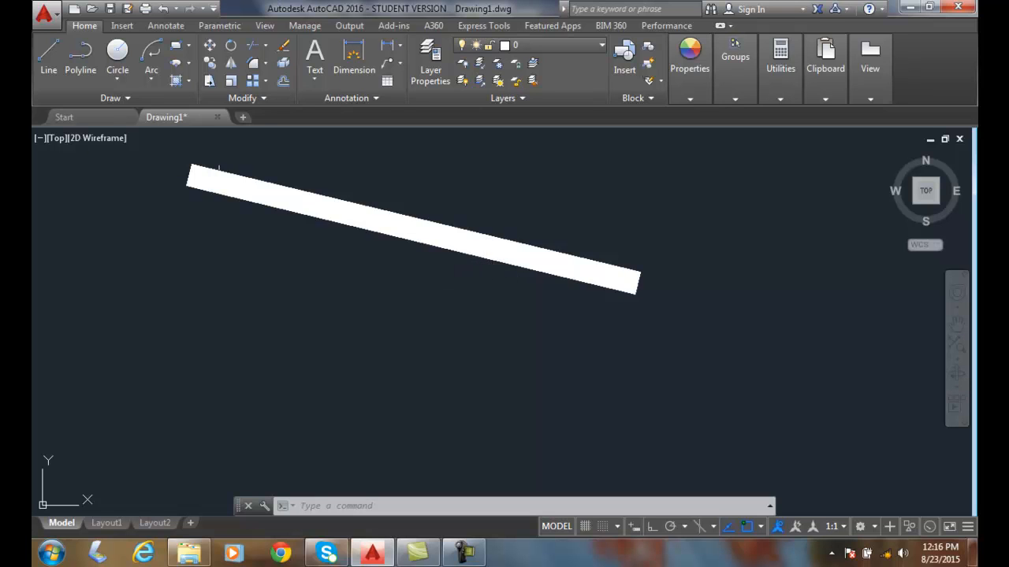
Step: Start a new polyline below the wide bar, using the Length option for its next segment
click(80, 50)
text(L)
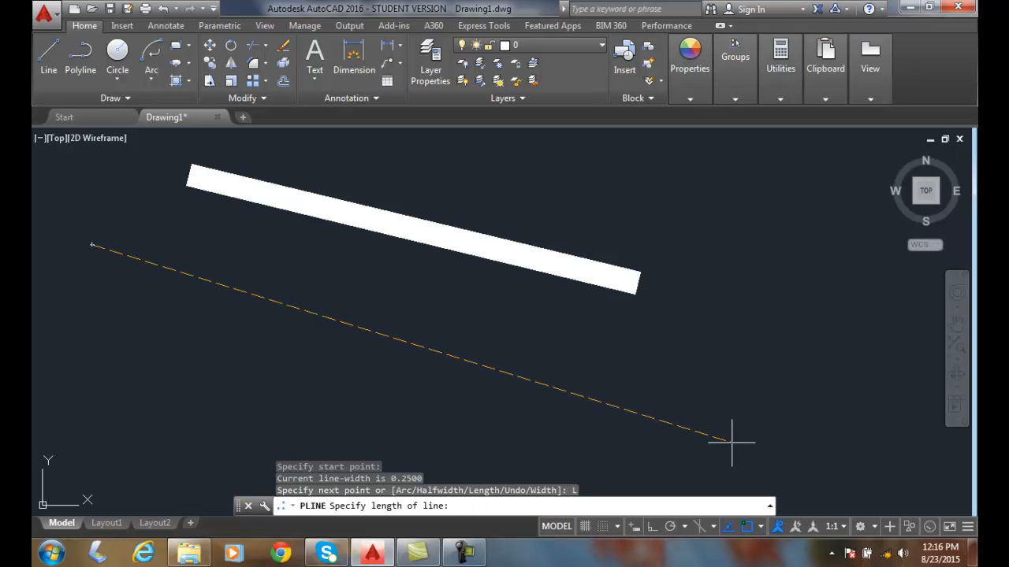
mouse_move(838, 457)
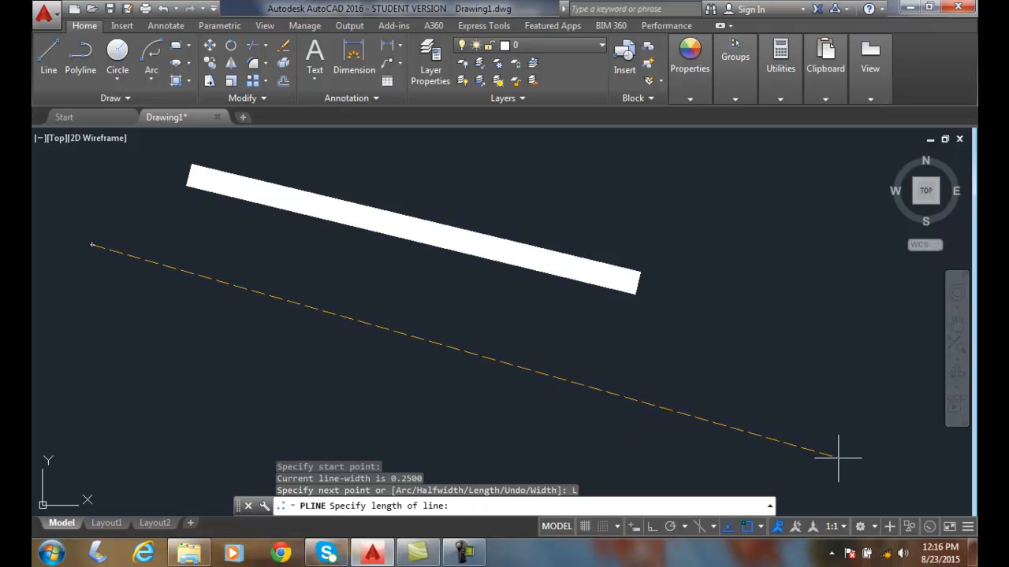
mouse_move(887, 355)
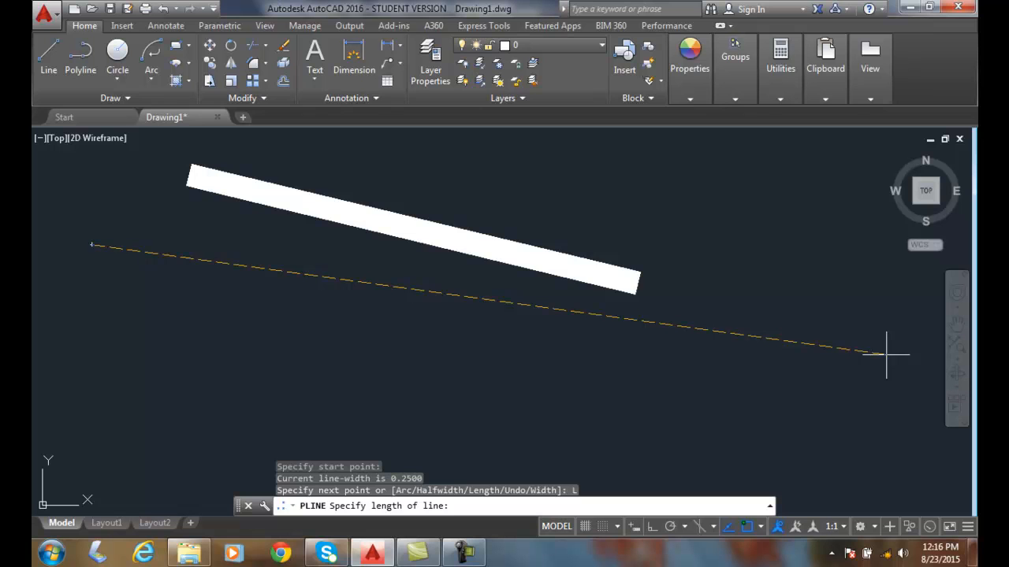
Step: Finish the polyline and clear the drawing, then begin a thin straight line
click(885, 355)
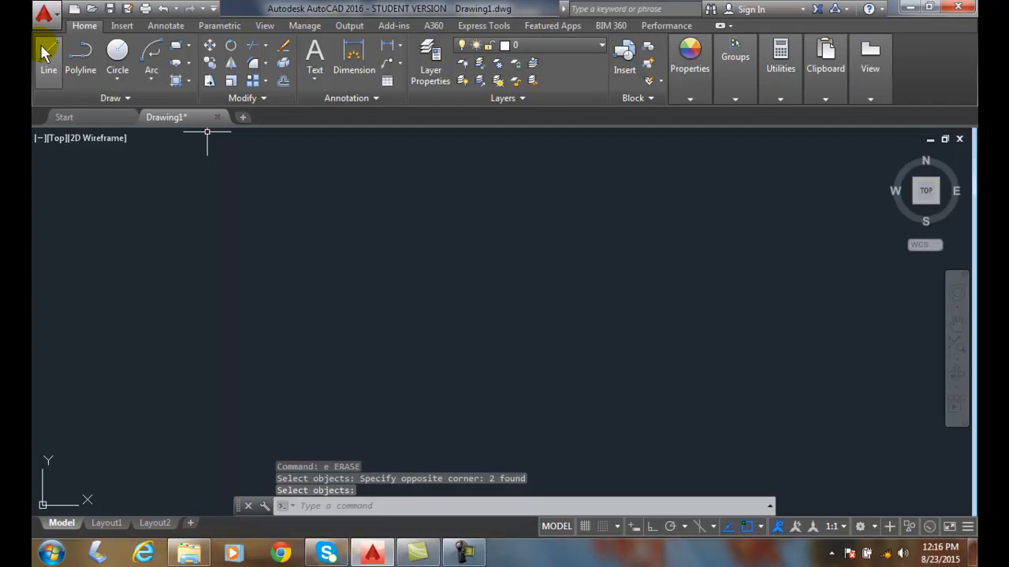
click(48, 55)
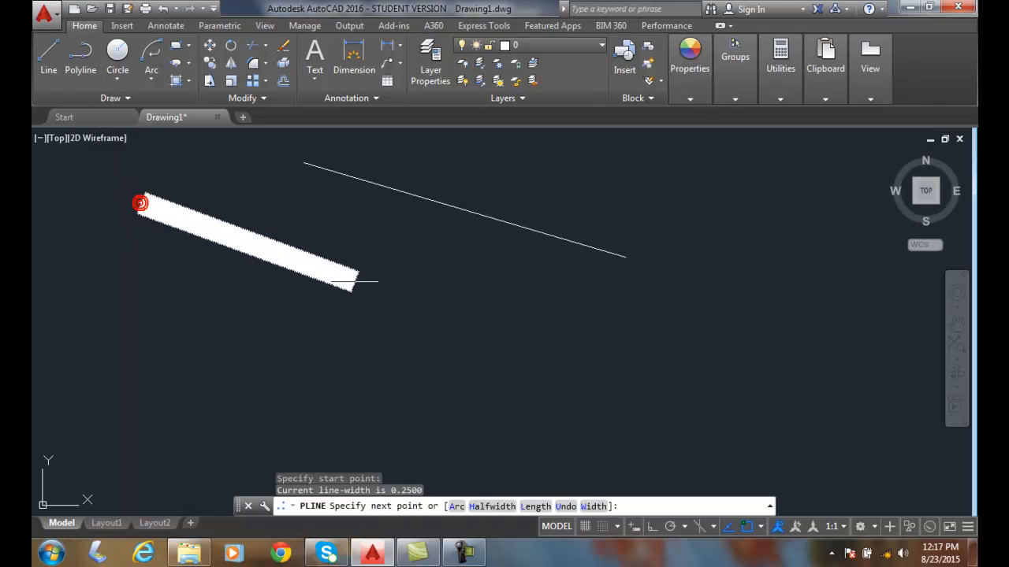
Step: Enter L to extend the wide polyline by length below the thin diagonal line
text(L)
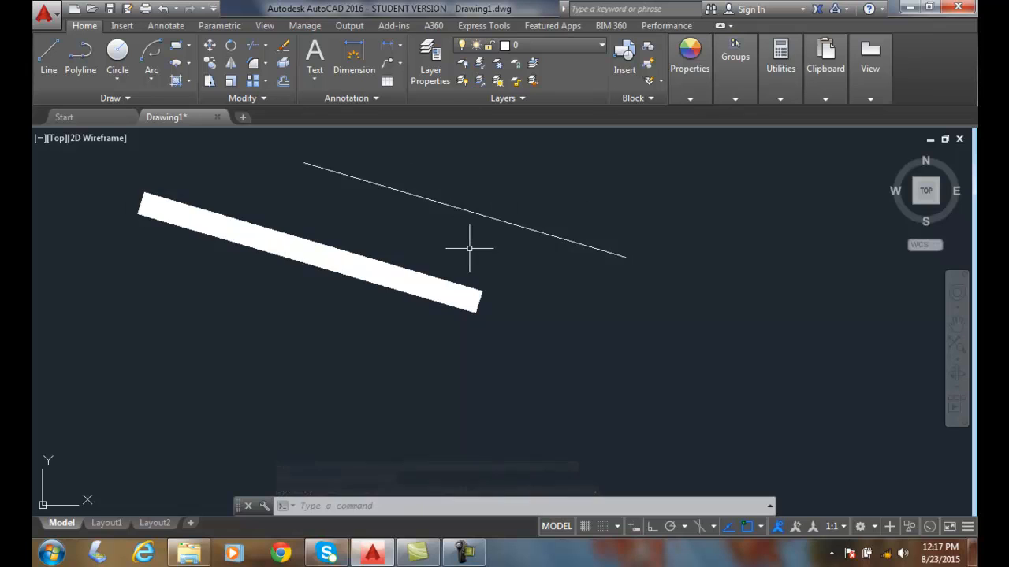
mouse_move(520, 274)
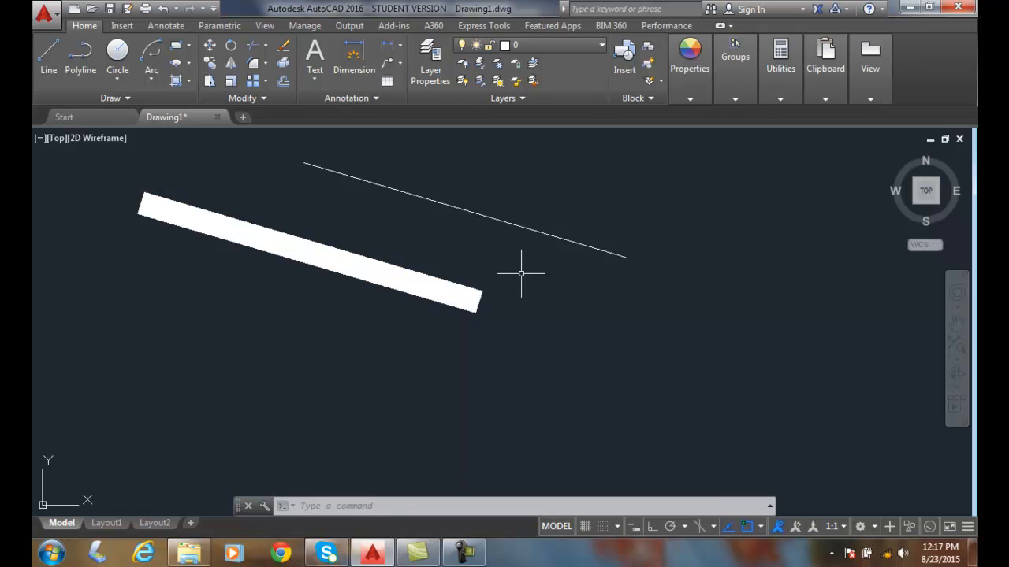